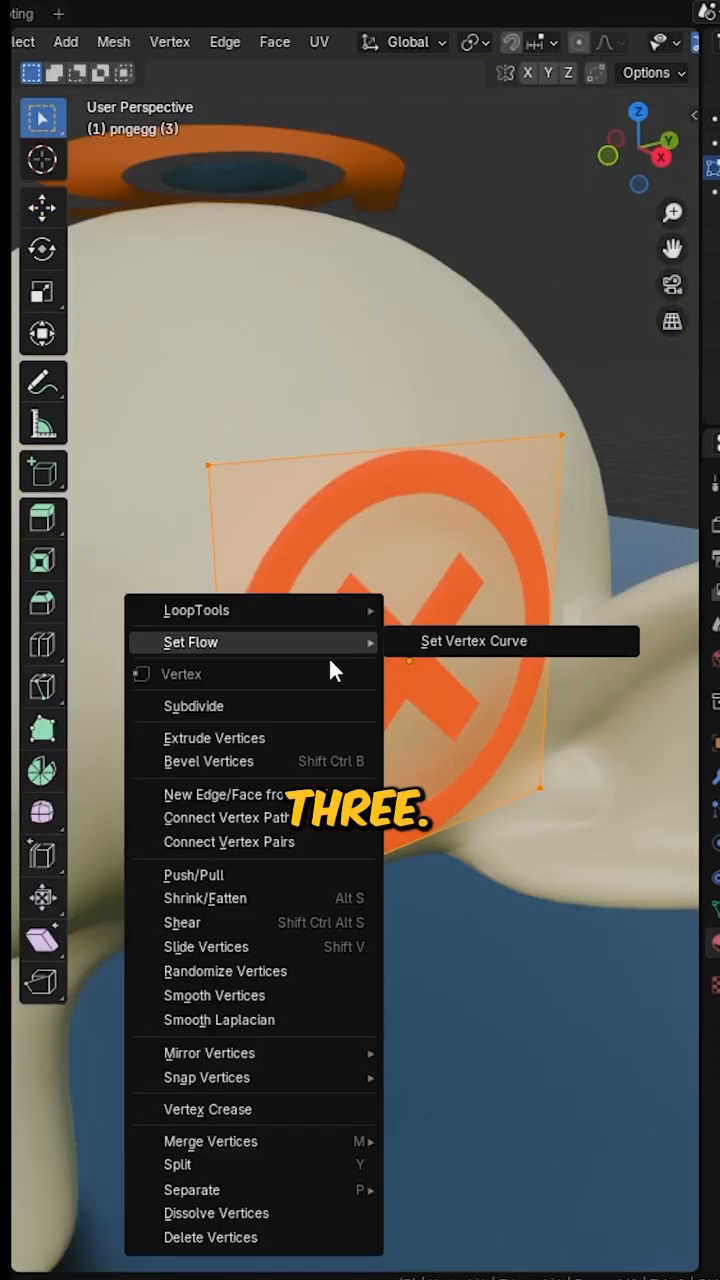
Subdivide the sticker plane's mesh from the edit-mode context menu.
click(194, 706)
text(shrin)
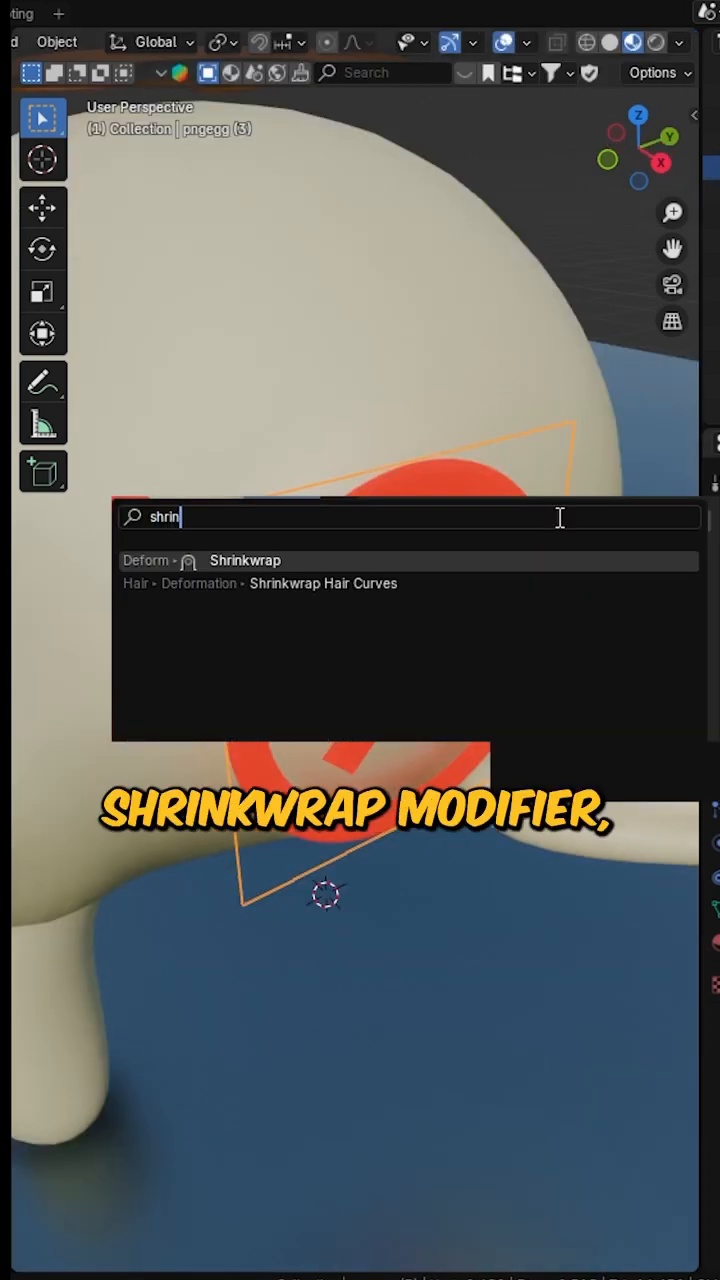
Add a Shrinkwrap modifier targeting Suzanne with Snap Mode set to Above Surface.
click(244, 560)
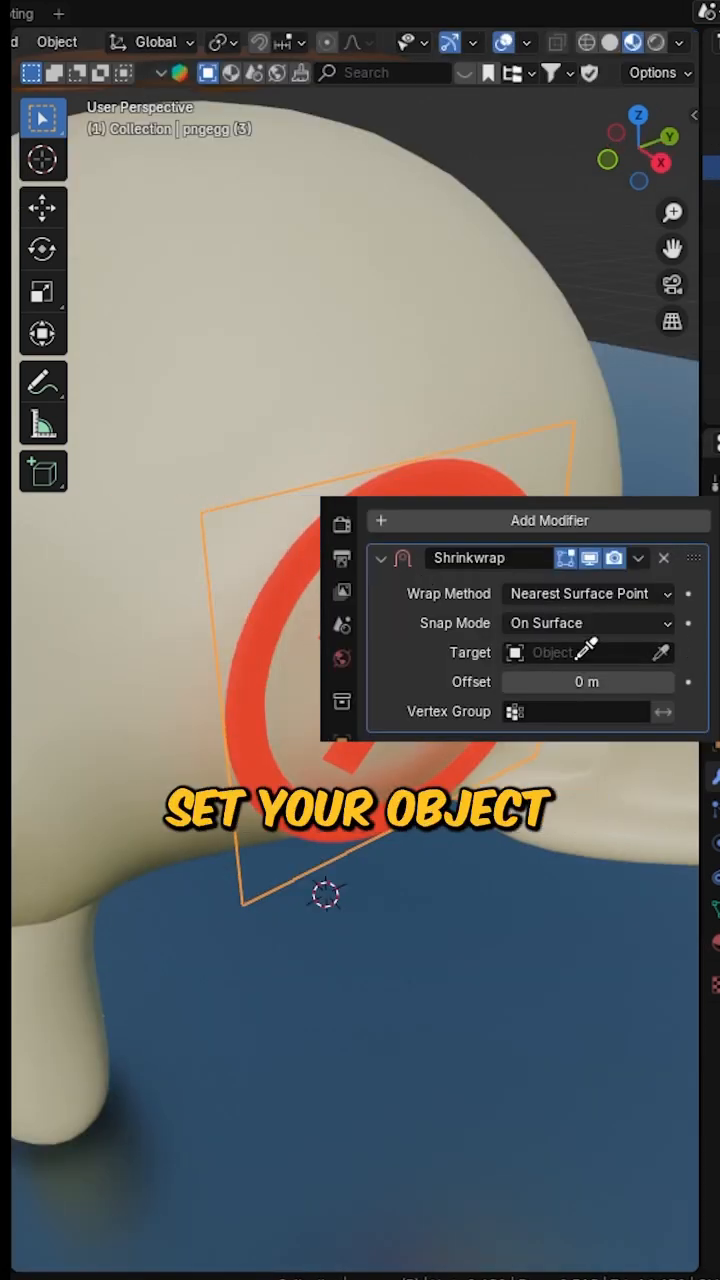
click(588, 624)
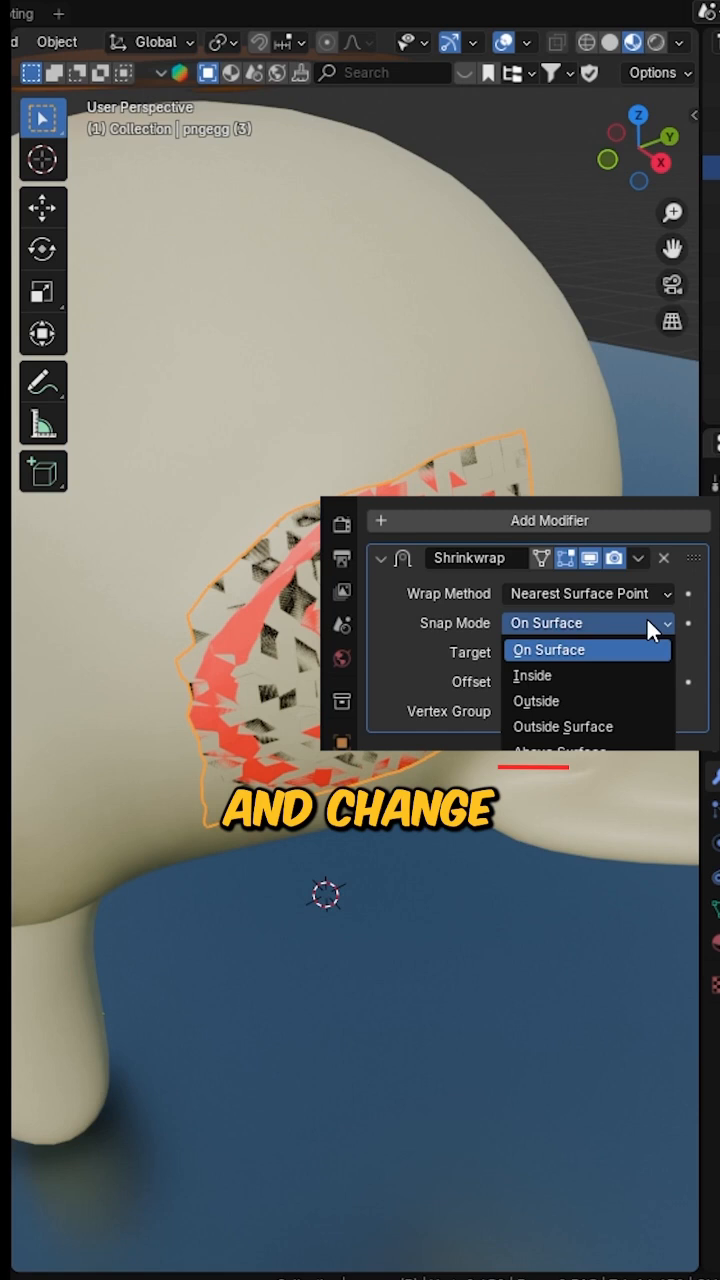
click(560, 750)
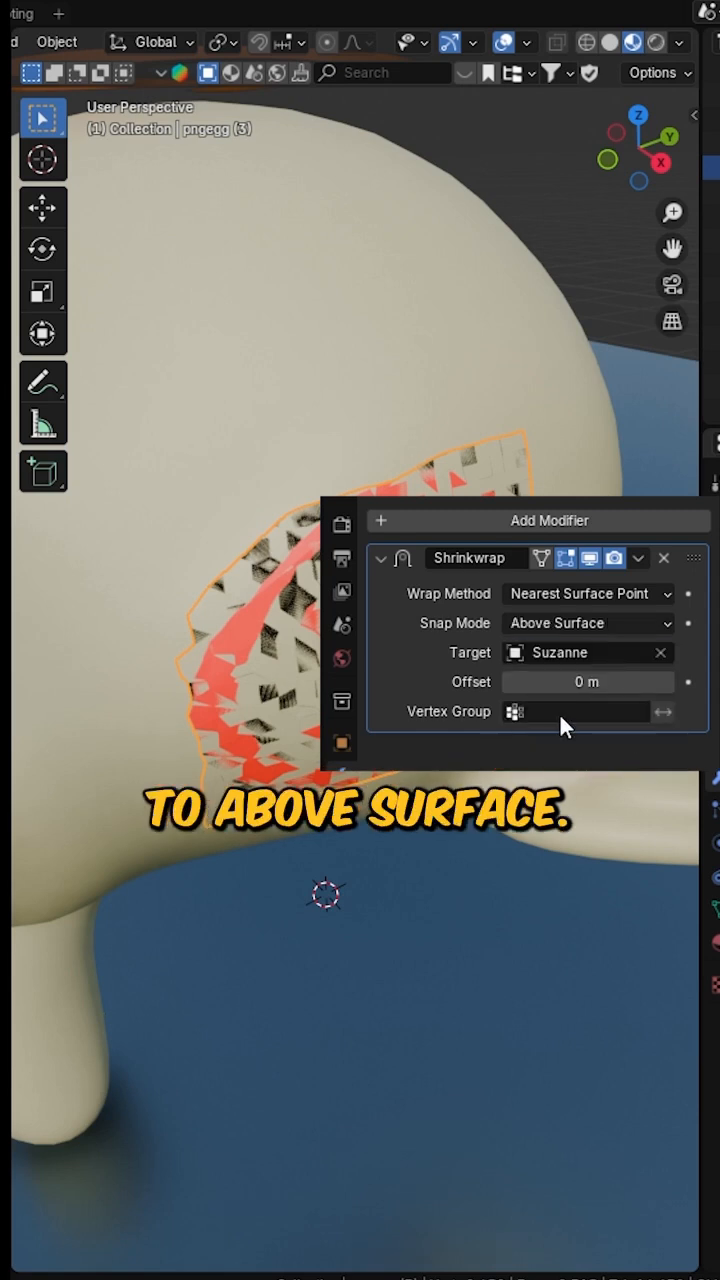
click(588, 682)
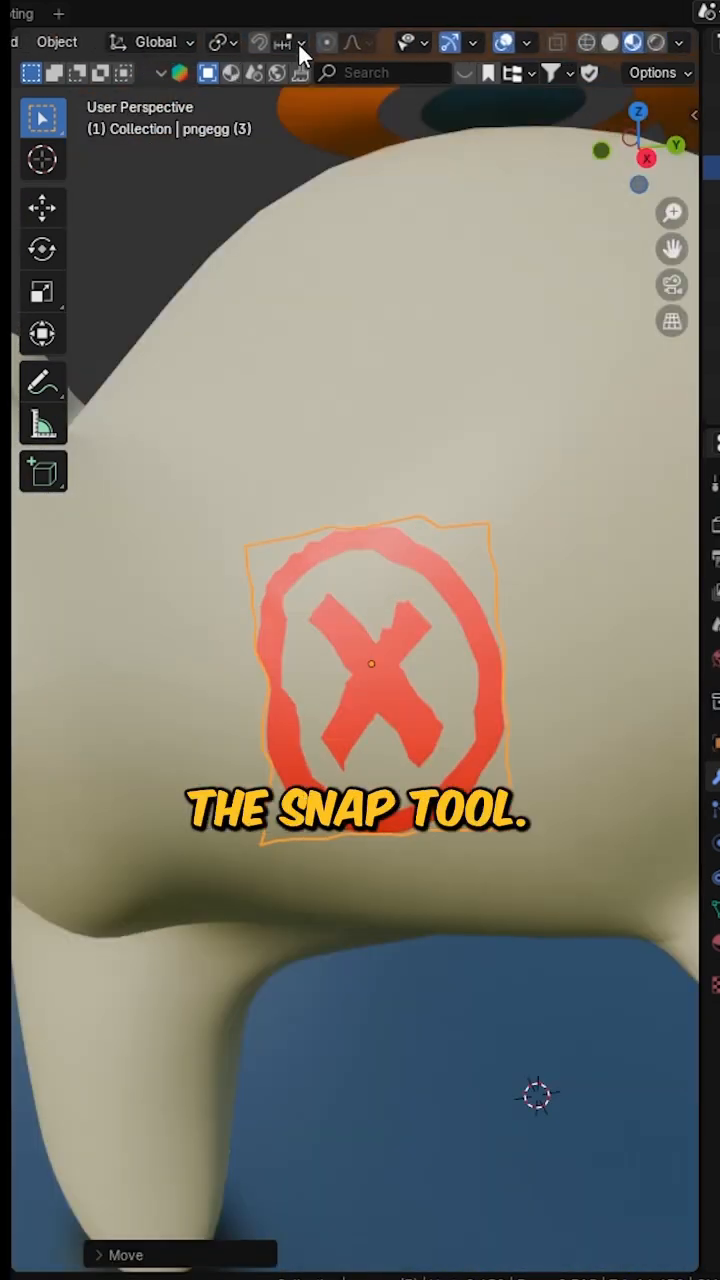
Enable face snapping with Align Rotation to Target so the sticker sits flush on the forehead.
click(300, 42)
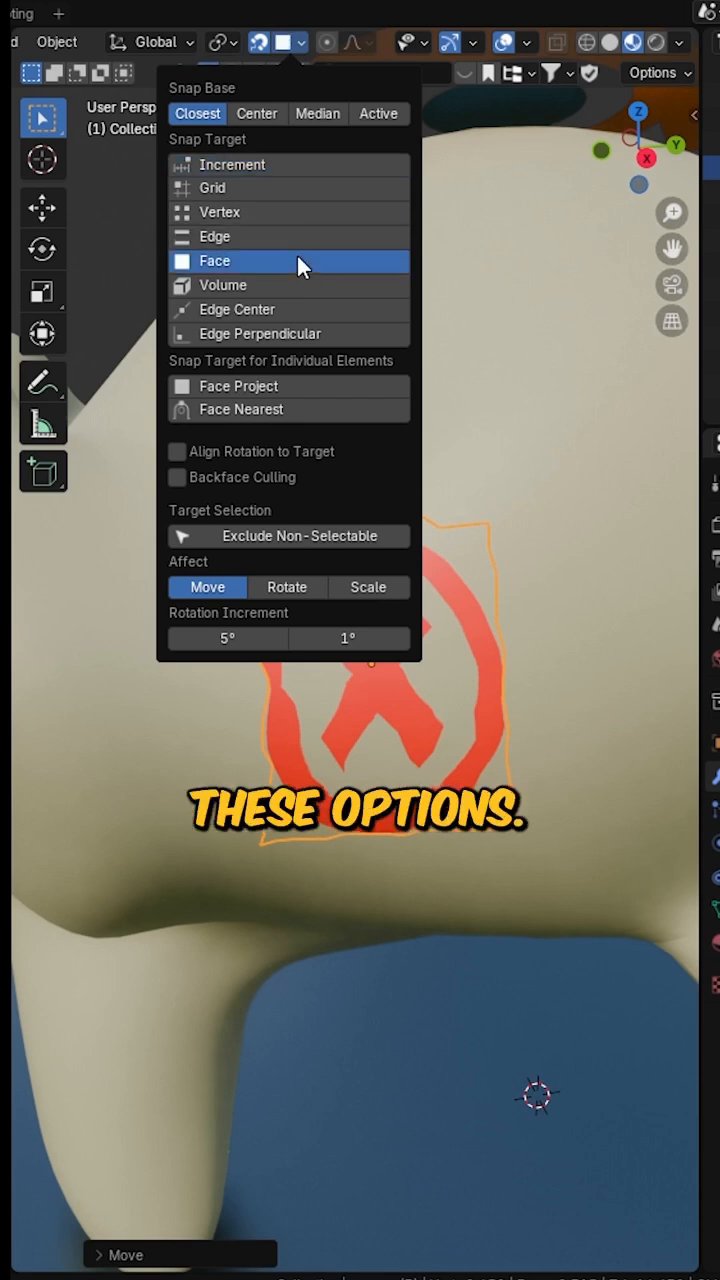
click(176, 452)
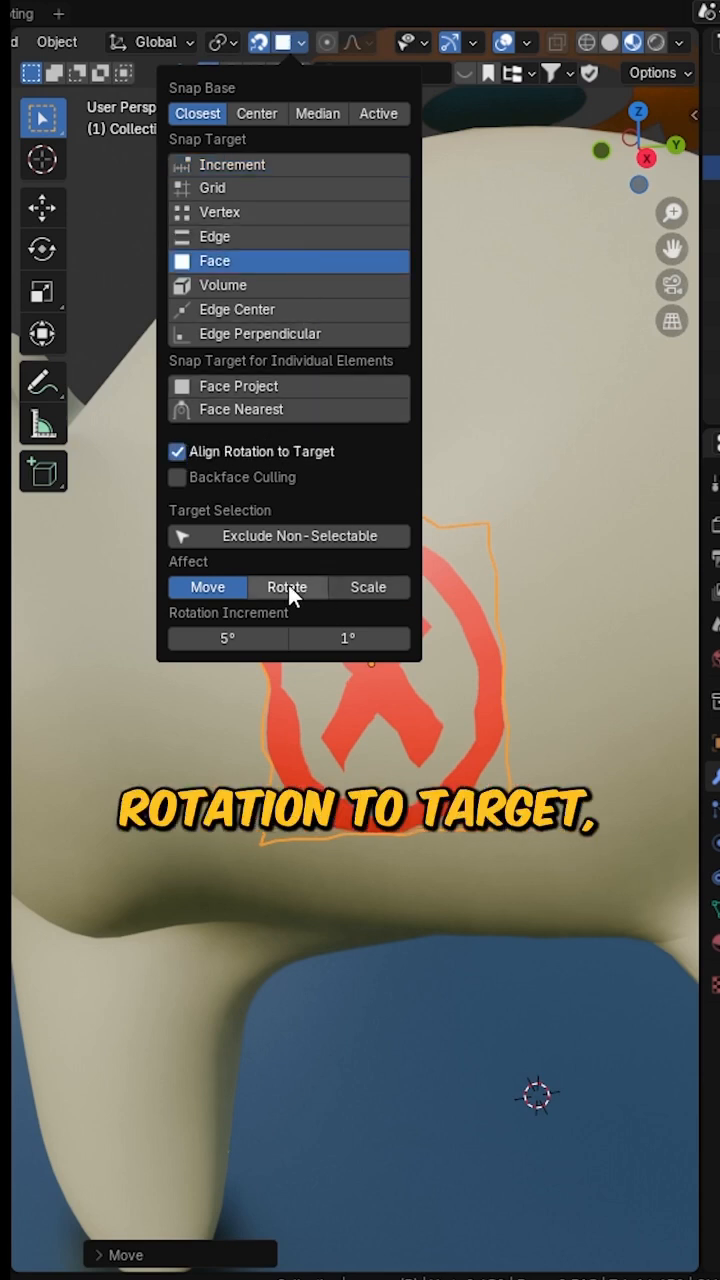
click(288, 588)
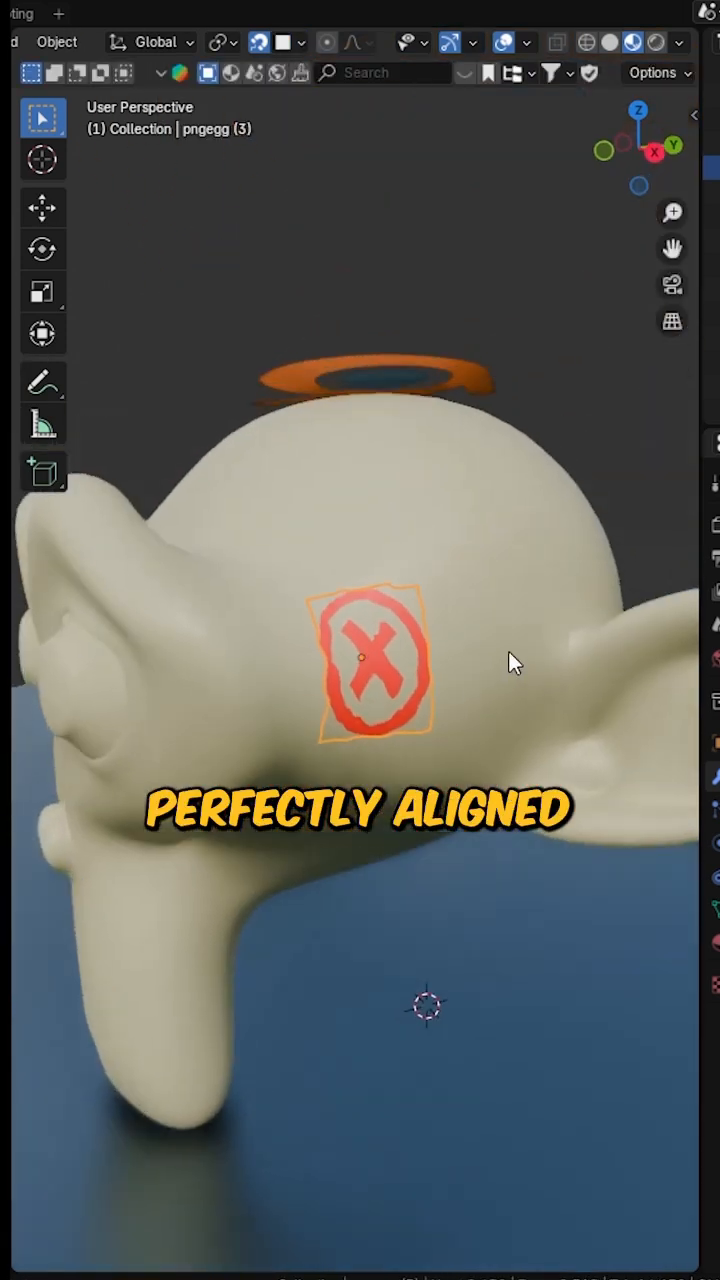
drag(360, 656, 216, 752)
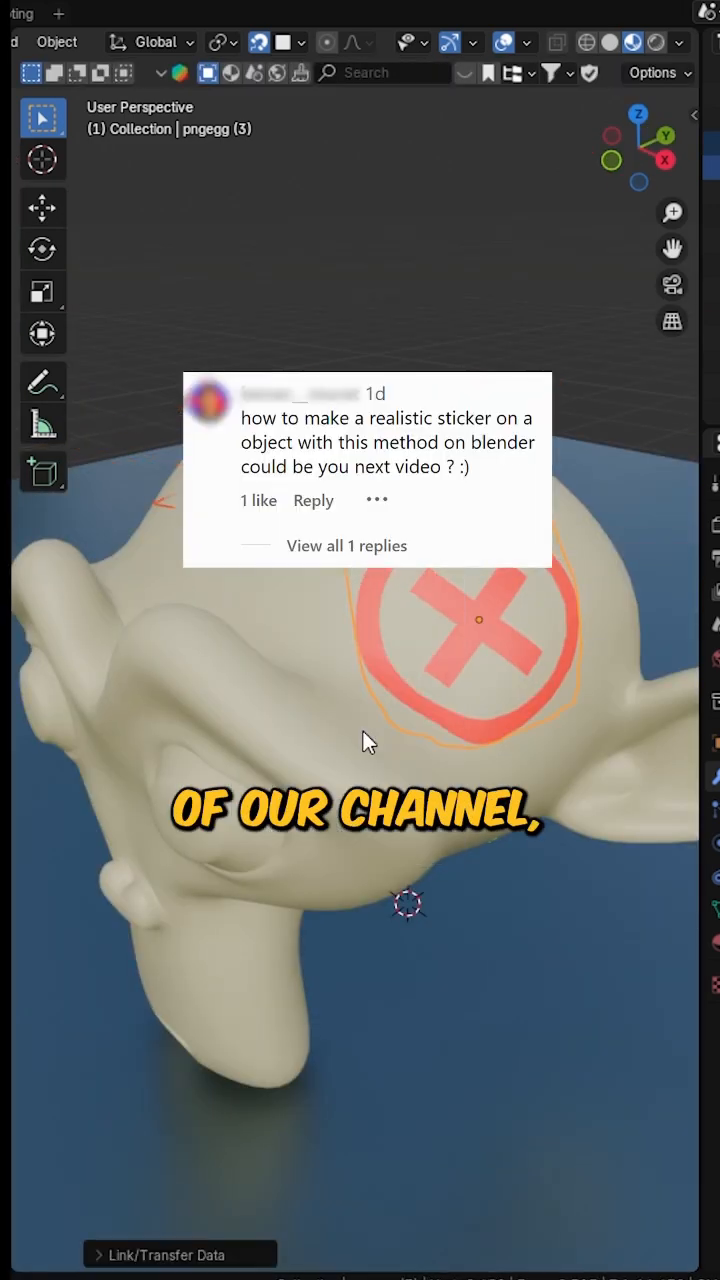
Enter Edit Mode on the sticker plane to edit its mesh.
key(Tab)
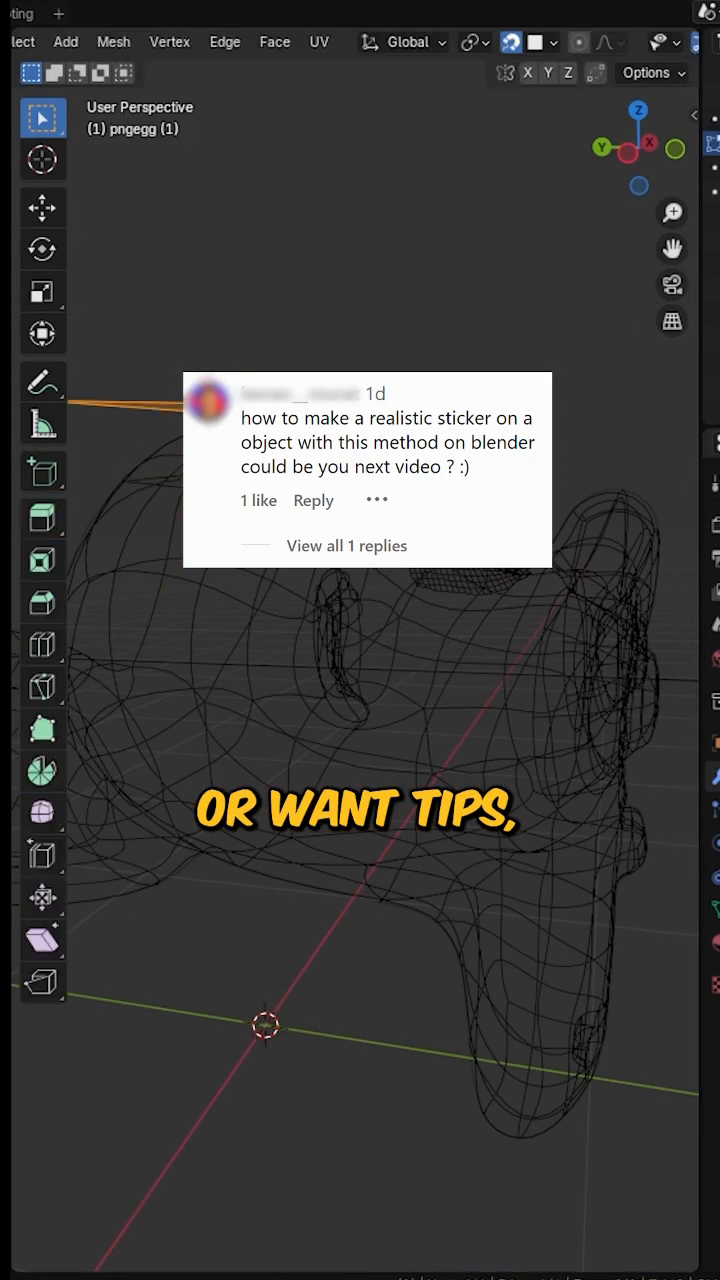